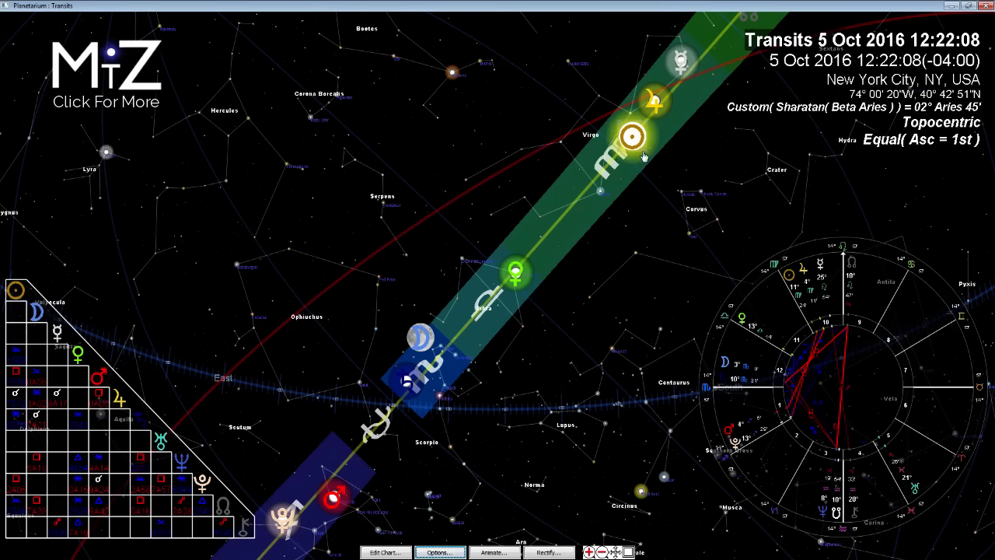
mouse_move(585, 518)
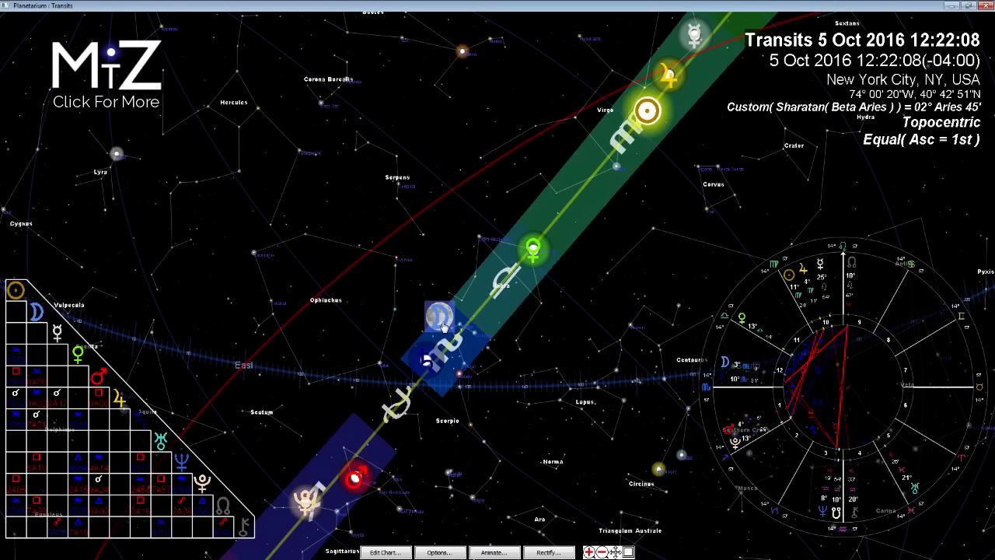
mouse_move(447, 270)
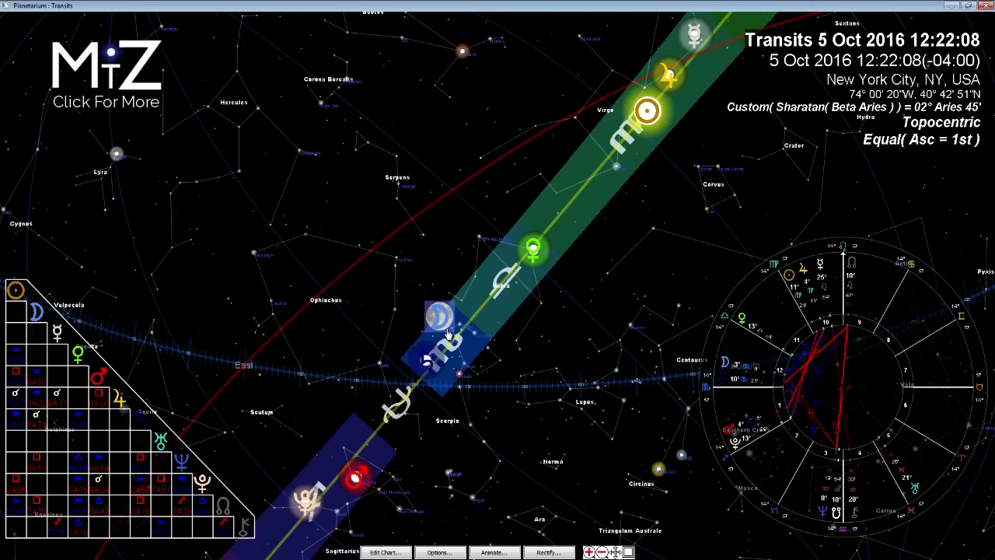
mouse_move(402, 365)
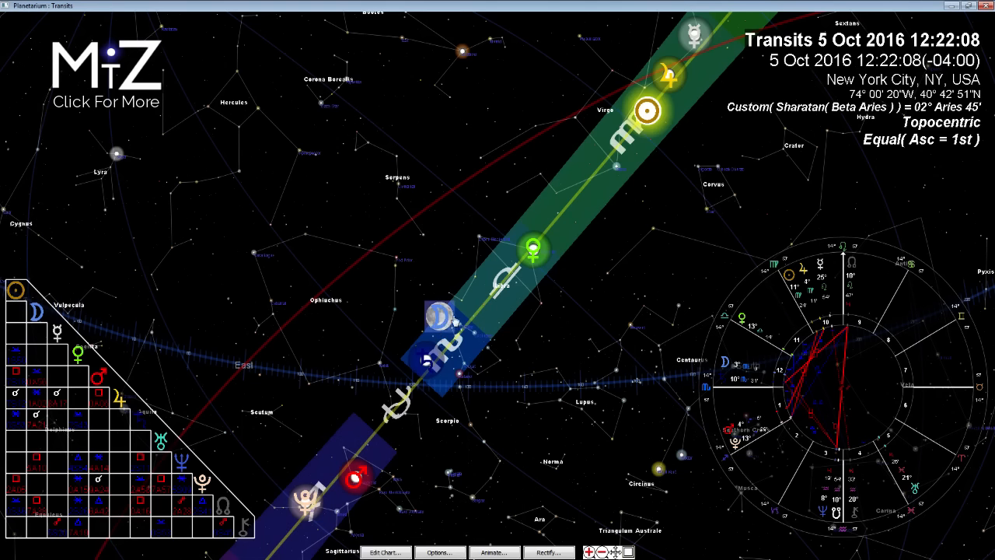
mouse_move(439, 290)
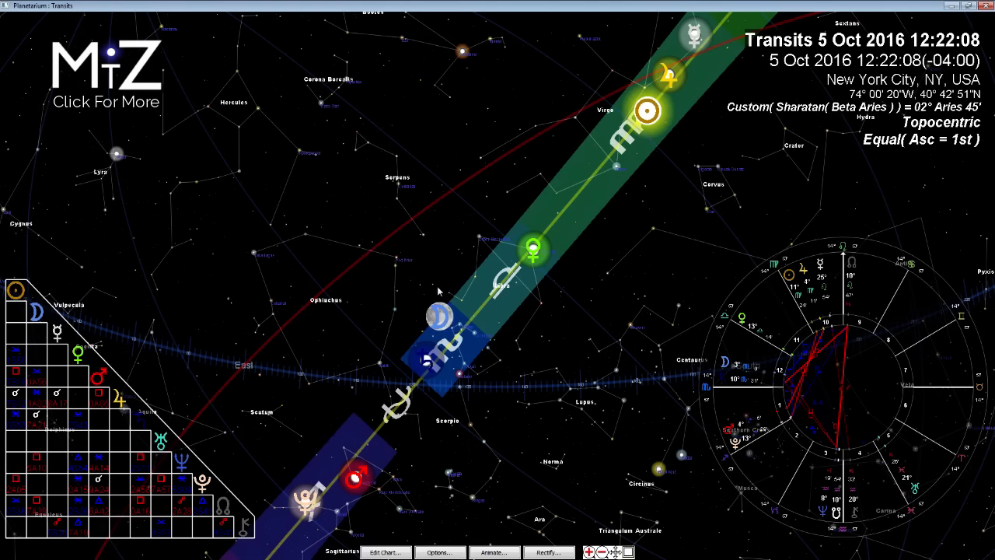
mouse_move(398, 342)
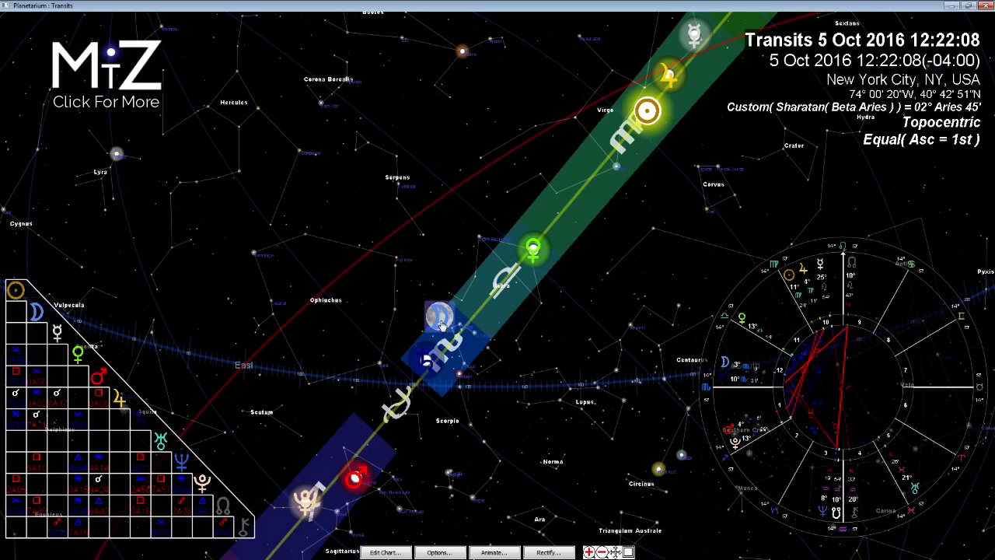
mouse_move(494, 414)
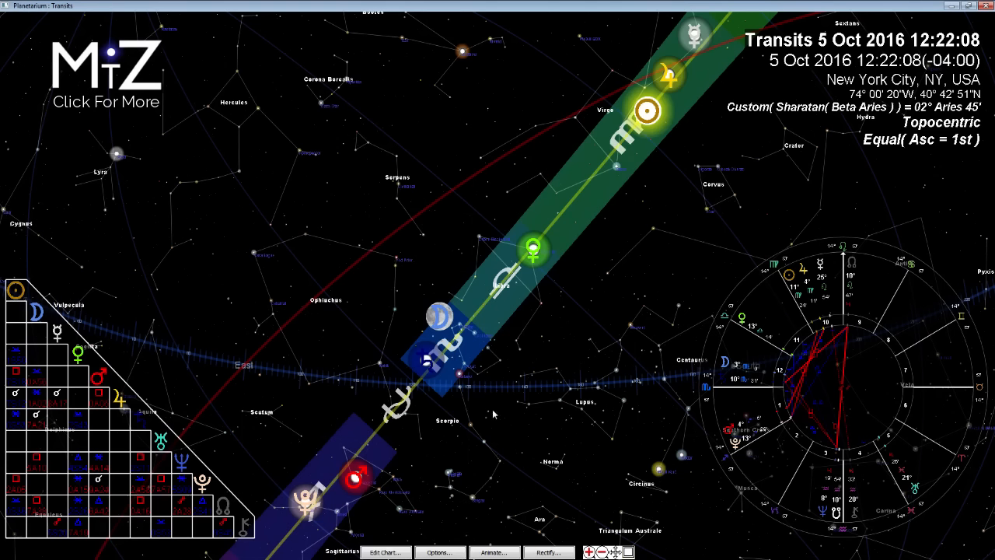
mouse_move(468, 296)
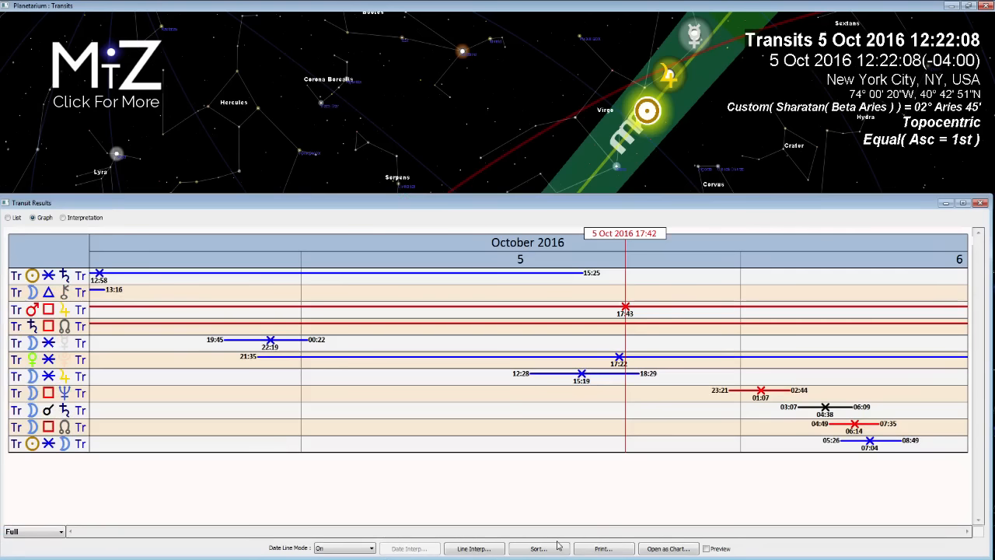
mouse_move(504, 391)
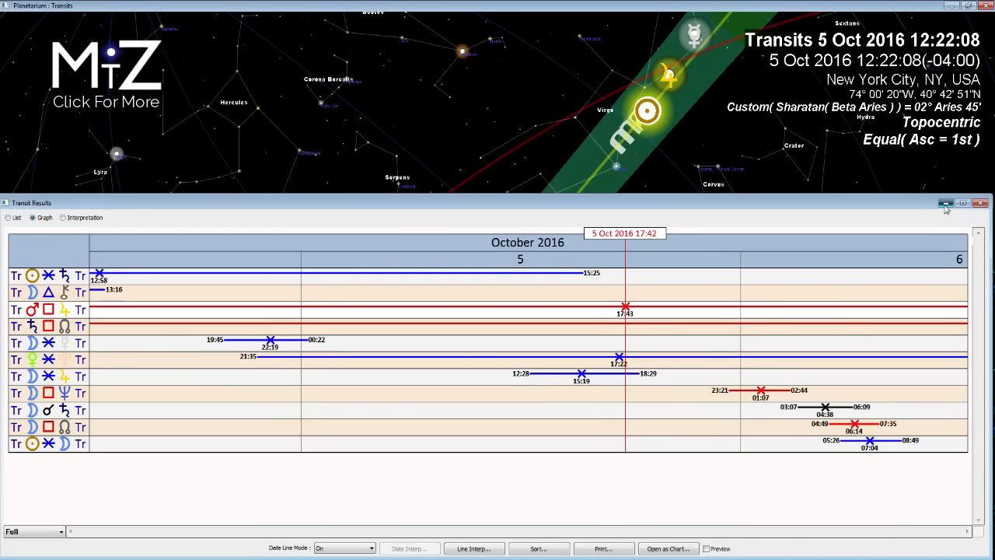
- Minimize the Transit Results graph to reveal the sky toward Sagittarius
left_click(978, 203)
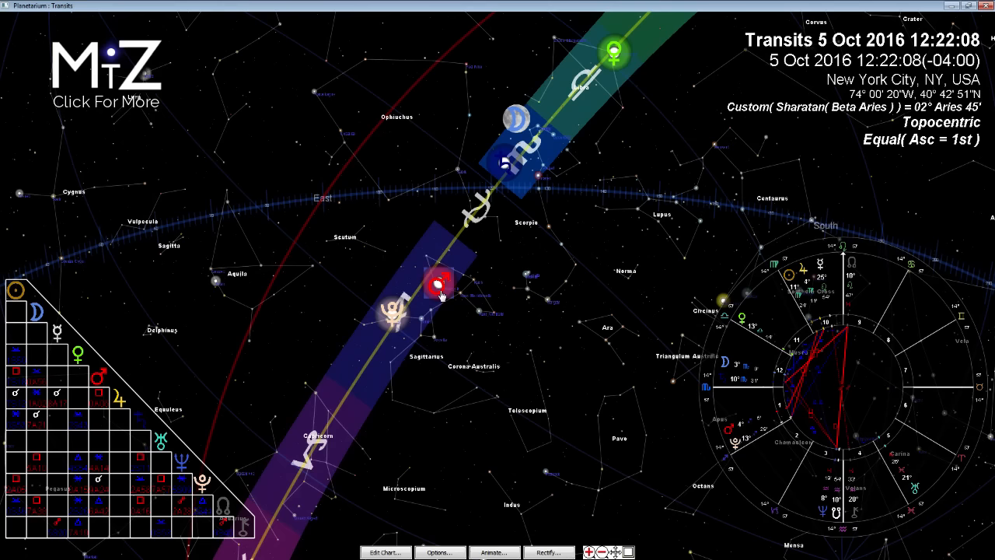
mouse_move(486, 304)
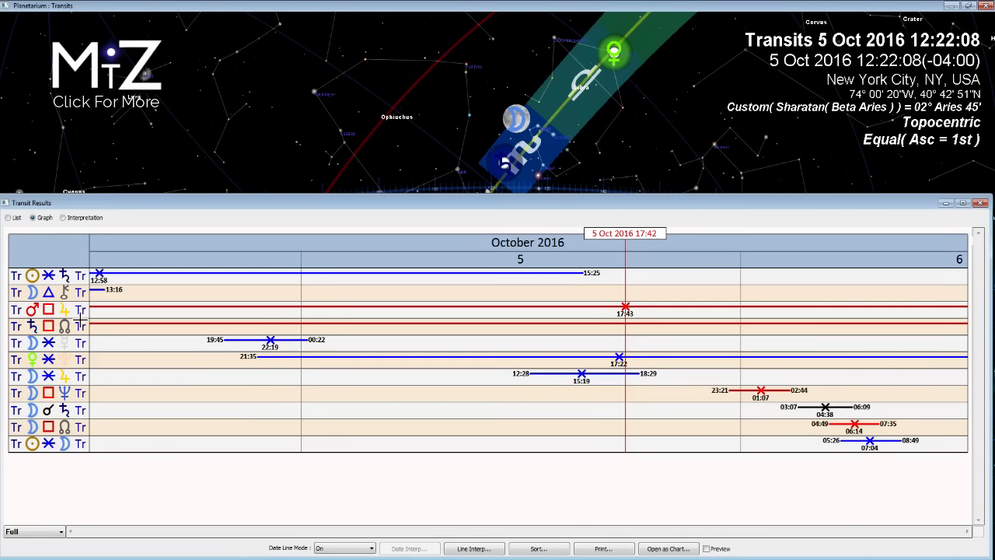
mouse_move(55, 340)
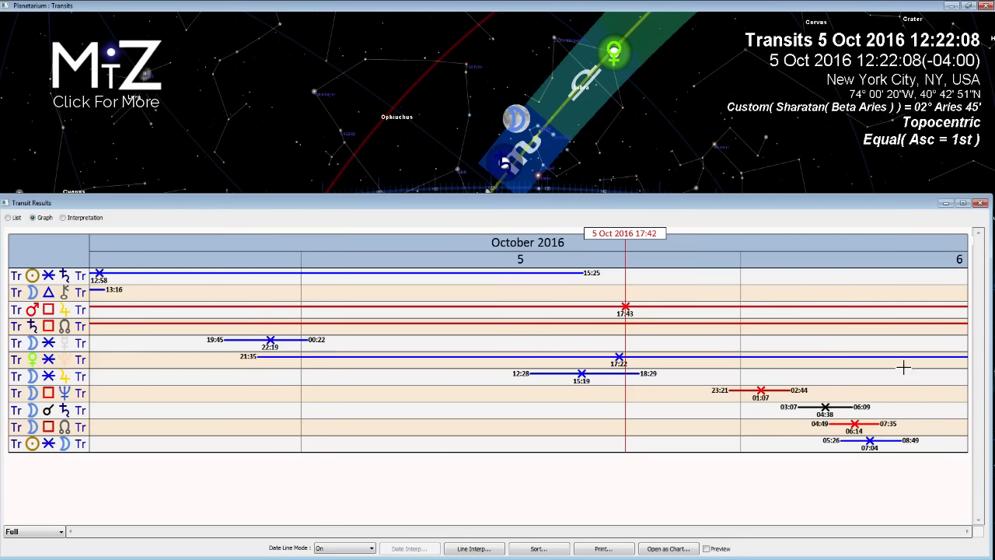
mouse_move(173, 328)
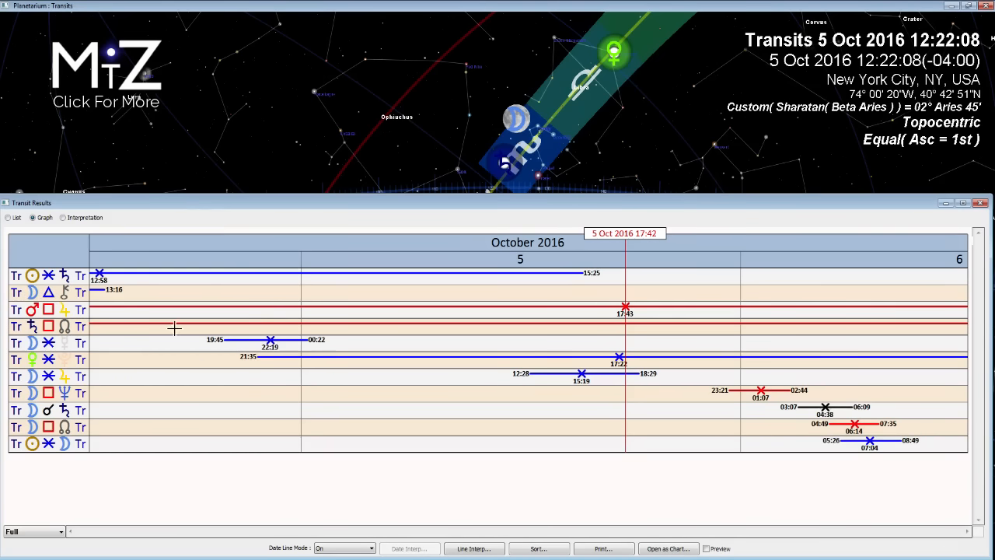
mouse_move(805, 344)
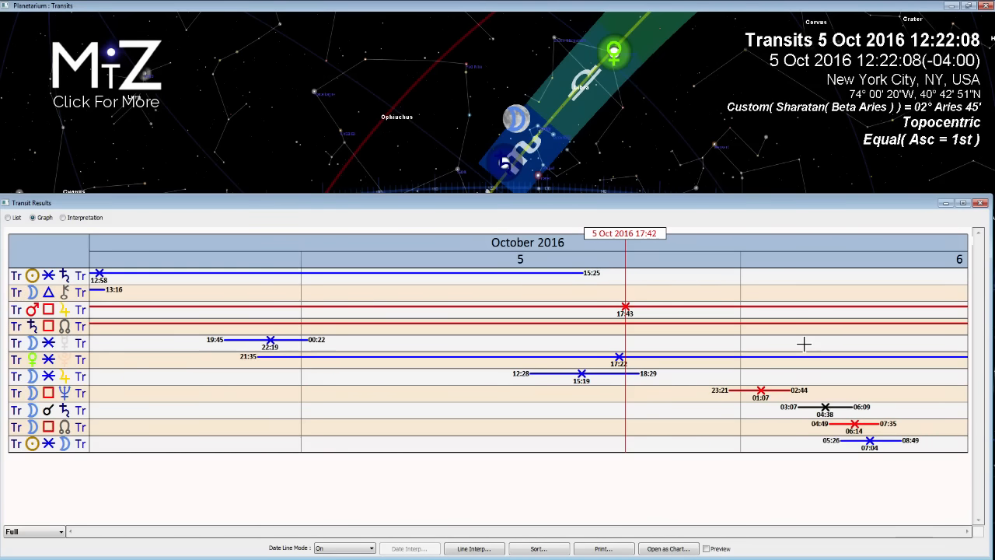
mouse_move(193, 380)
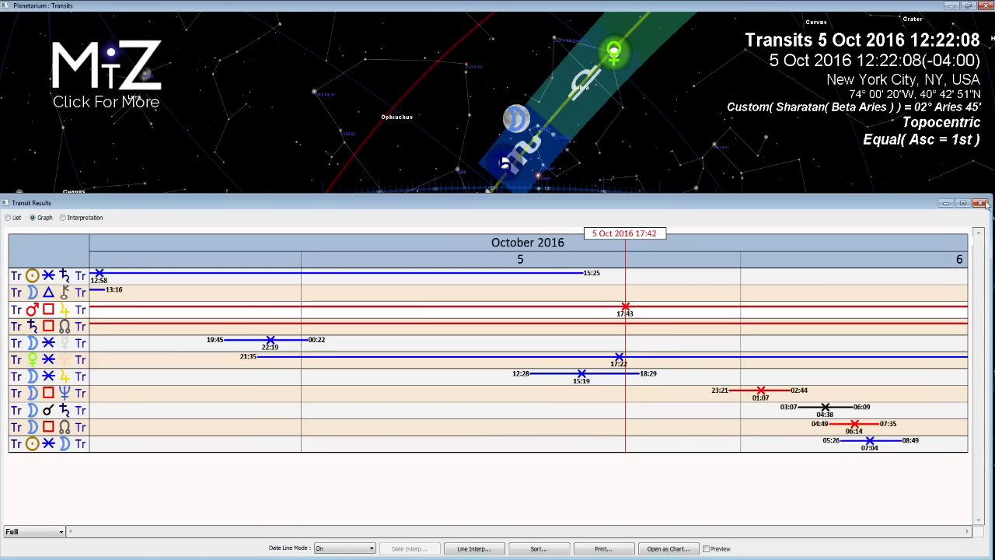
- Close the Transit Results graph to return to the full planetarium sky
left_click(980, 202)
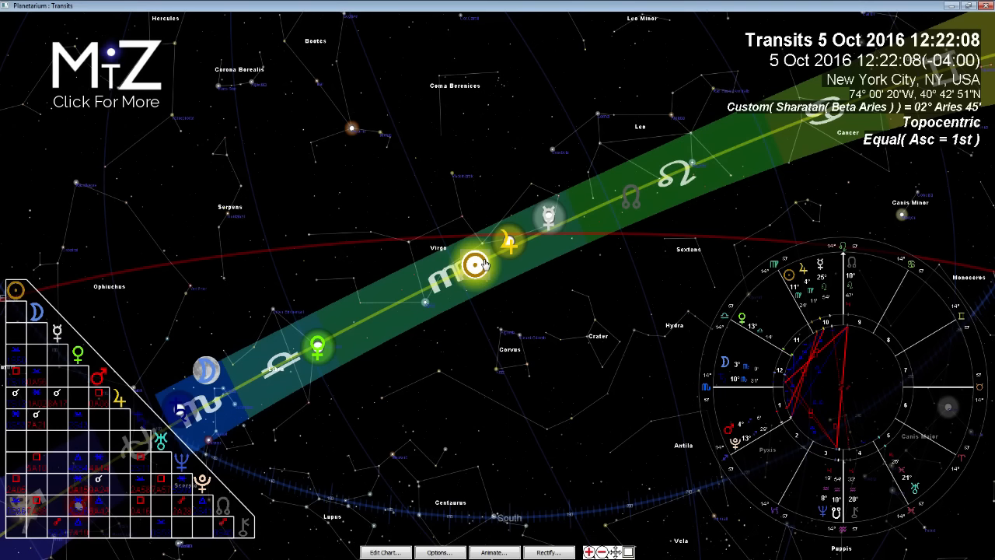
mouse_move(513, 237)
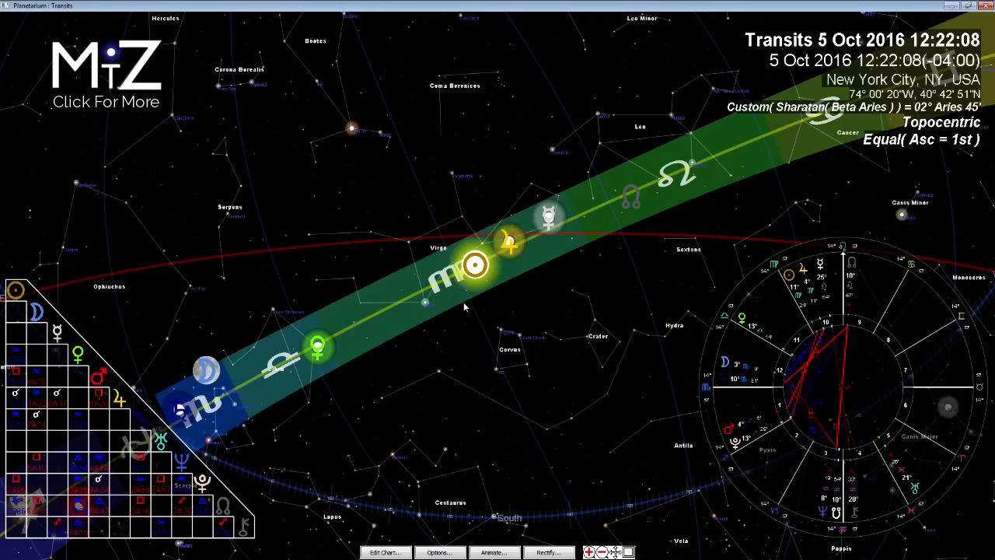
mouse_move(359, 288)
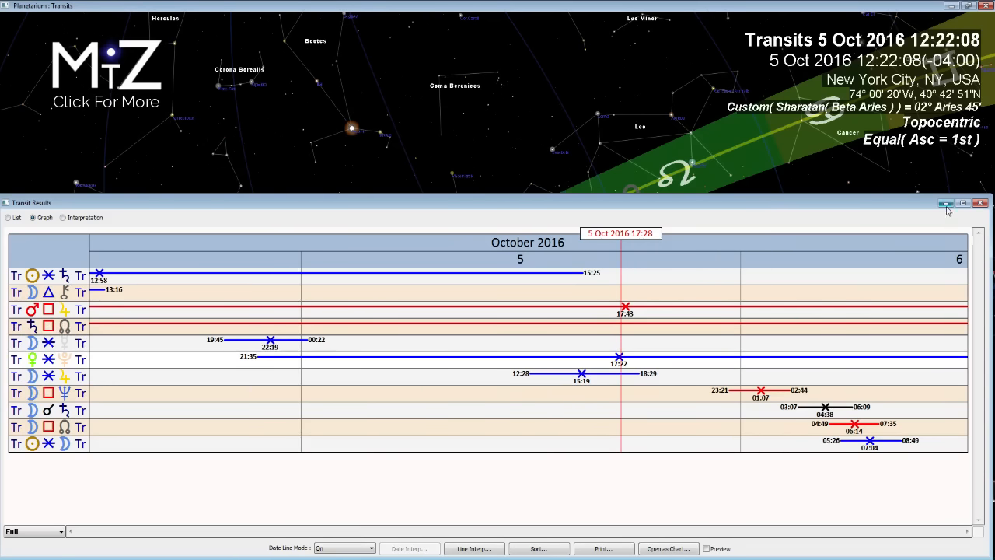
- Minimize the Transit Results graph so the sky reaches Mars in Sagittarius
left_click(979, 202)
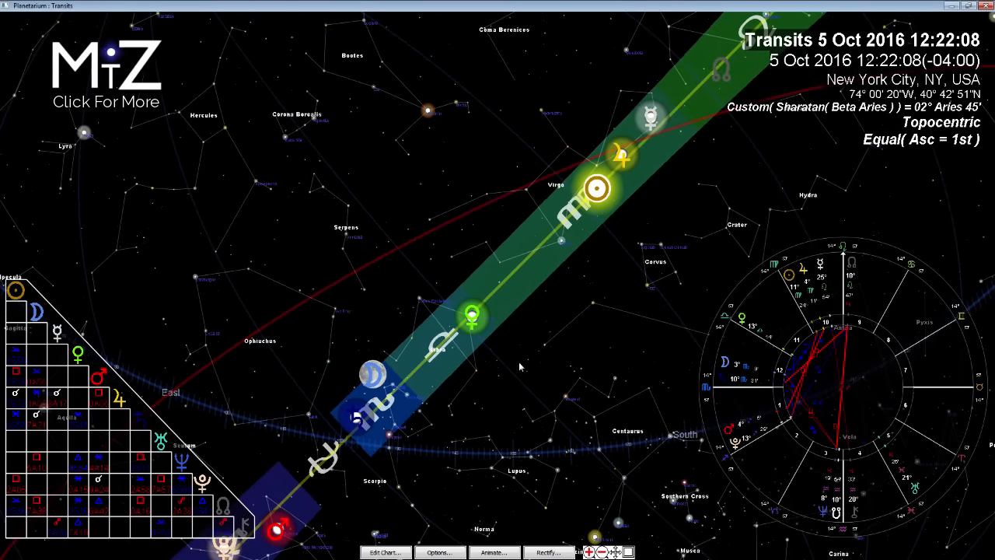
mouse_move(524, 319)
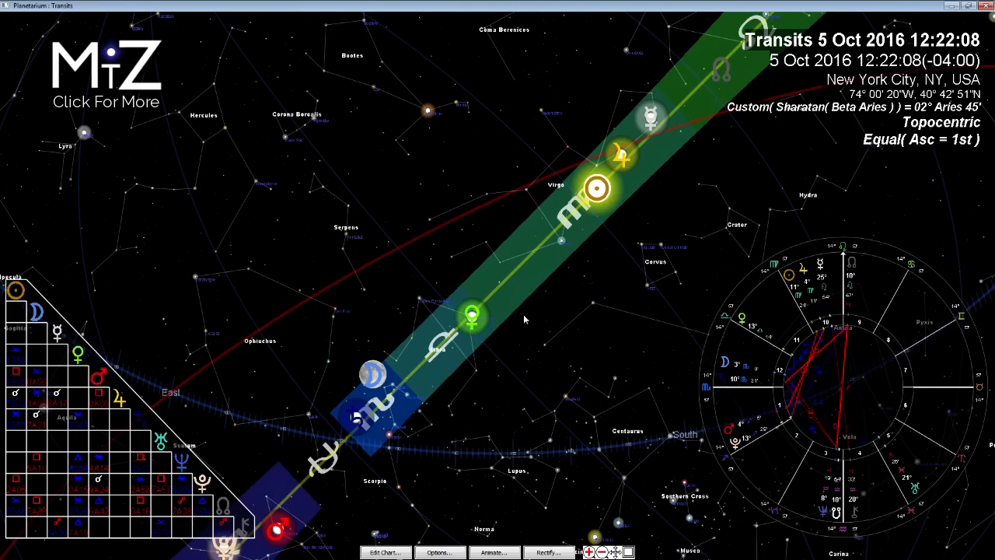
mouse_move(490, 340)
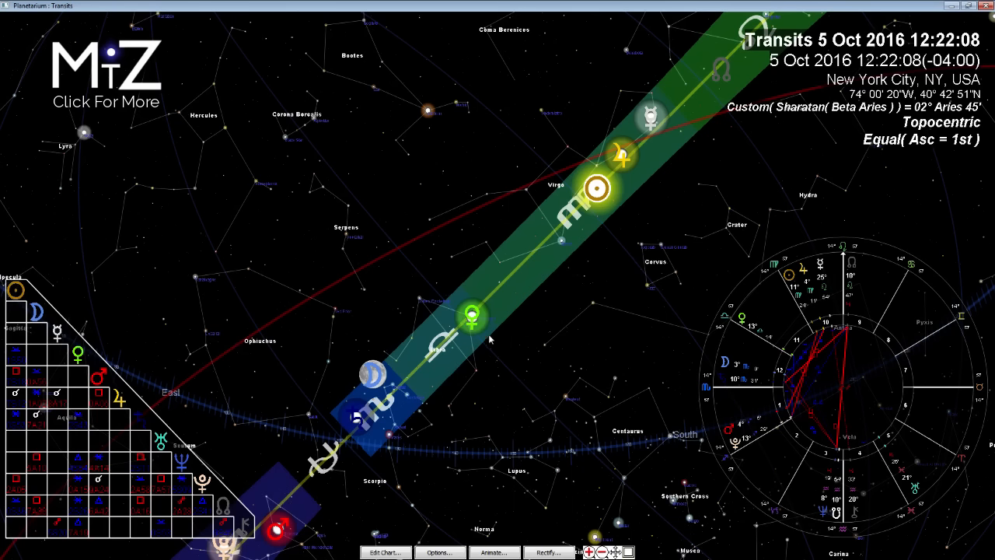
mouse_move(477, 288)
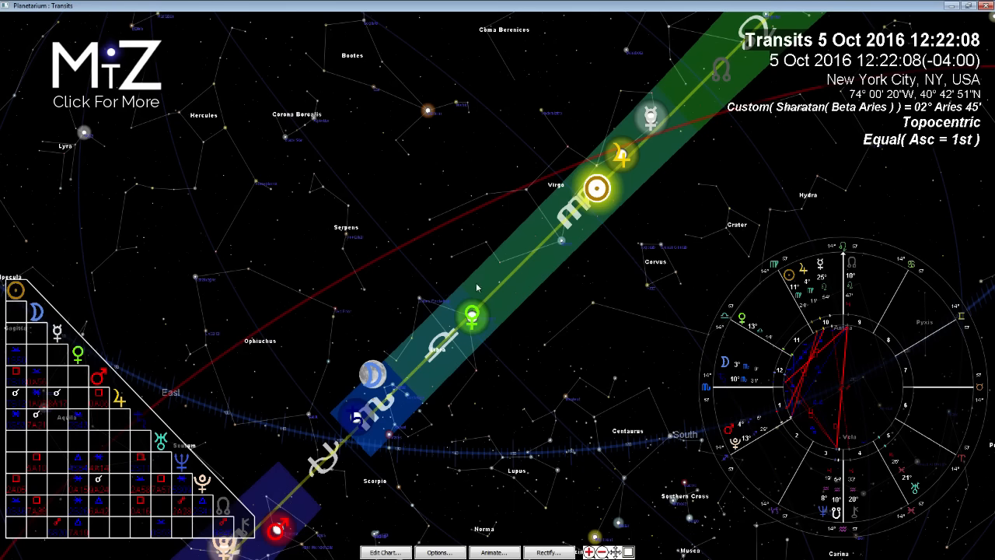
mouse_move(480, 306)
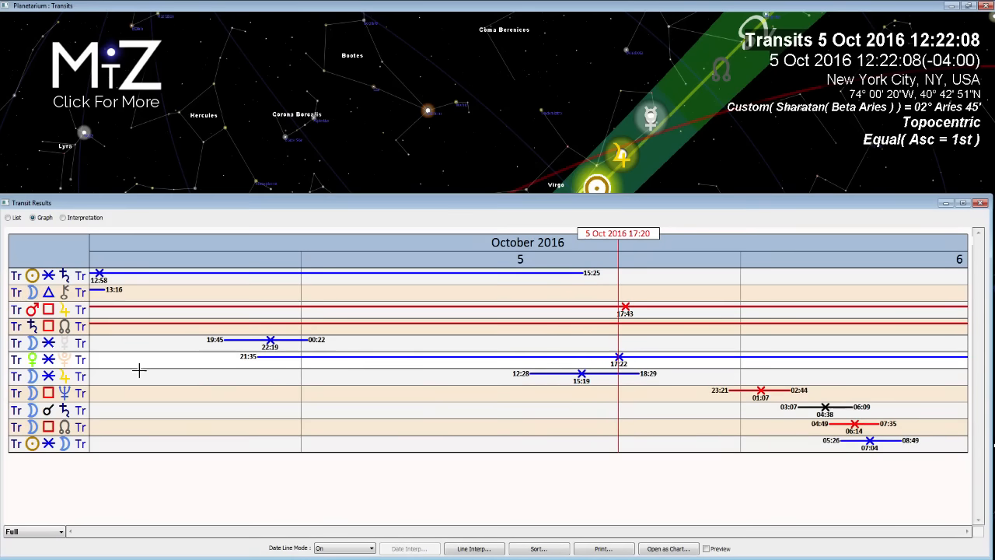
mouse_move(48, 361)
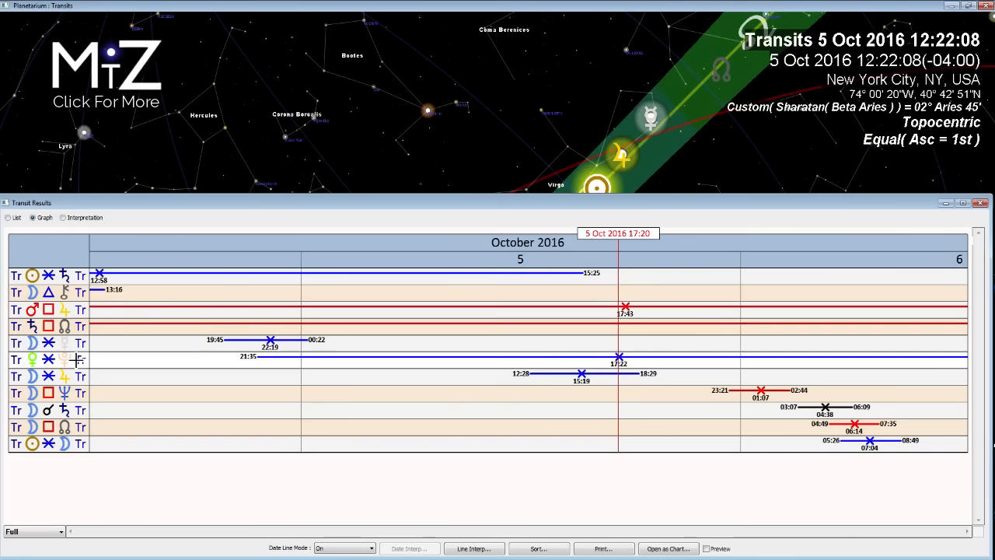
mouse_move(541, 440)
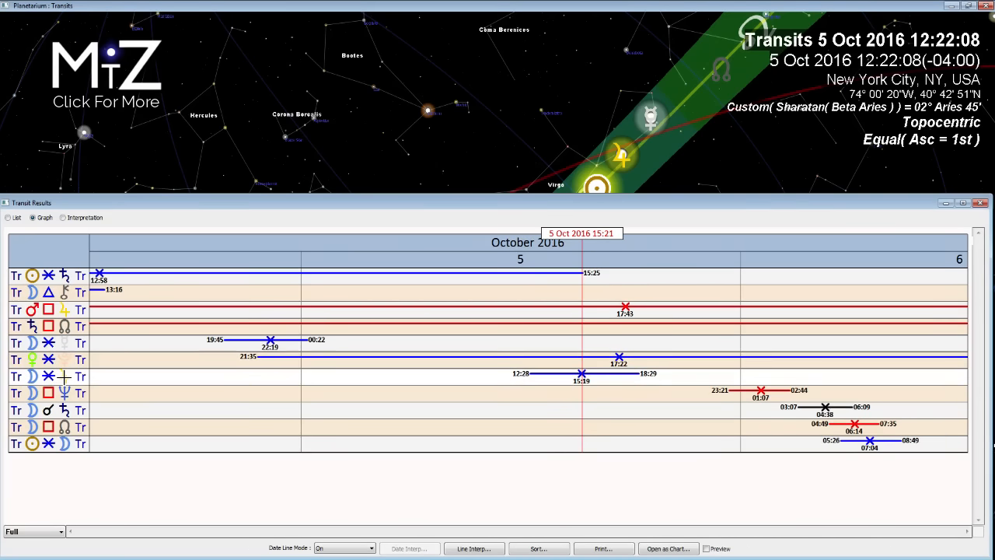
mouse_move(604, 431)
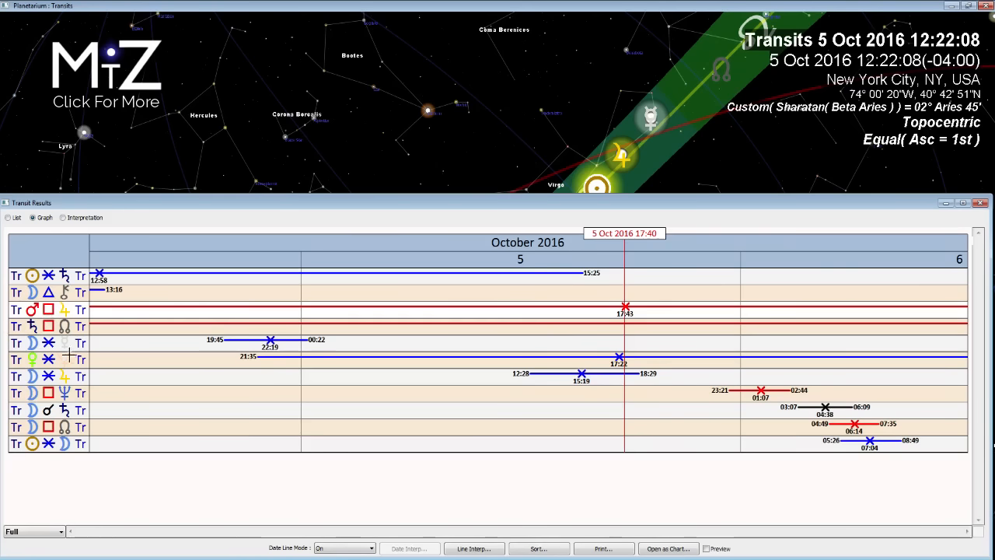
mouse_move(899, 263)
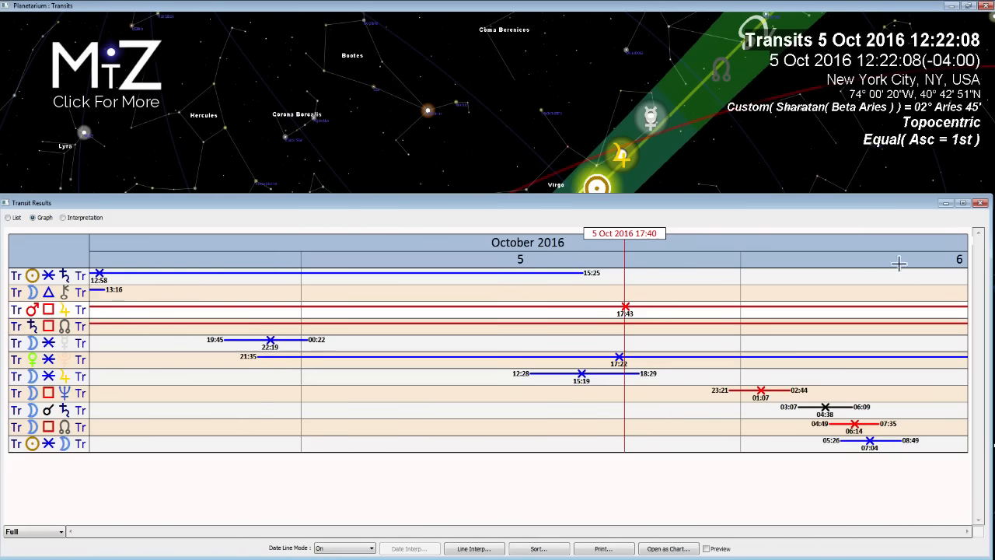
mouse_move(699, 404)
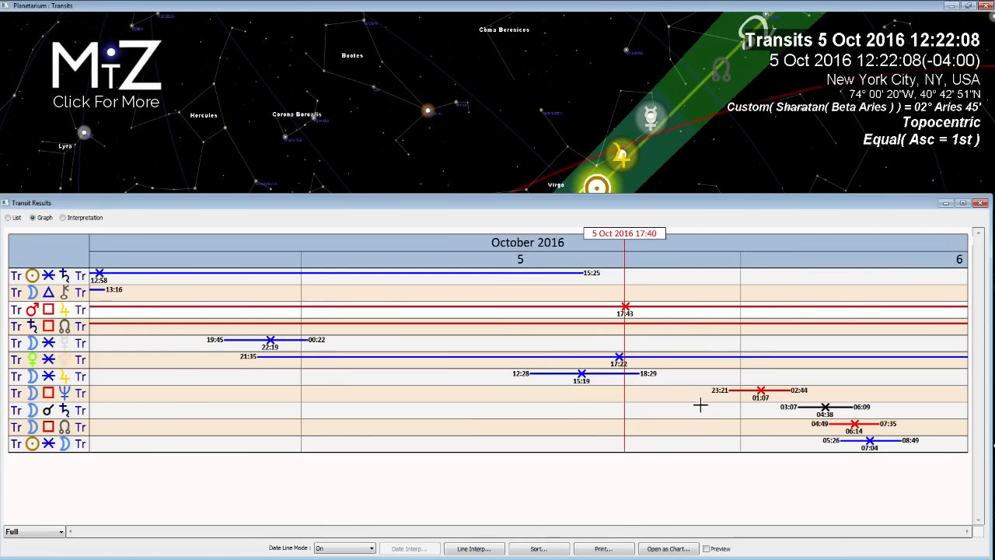
mouse_move(288, 323)
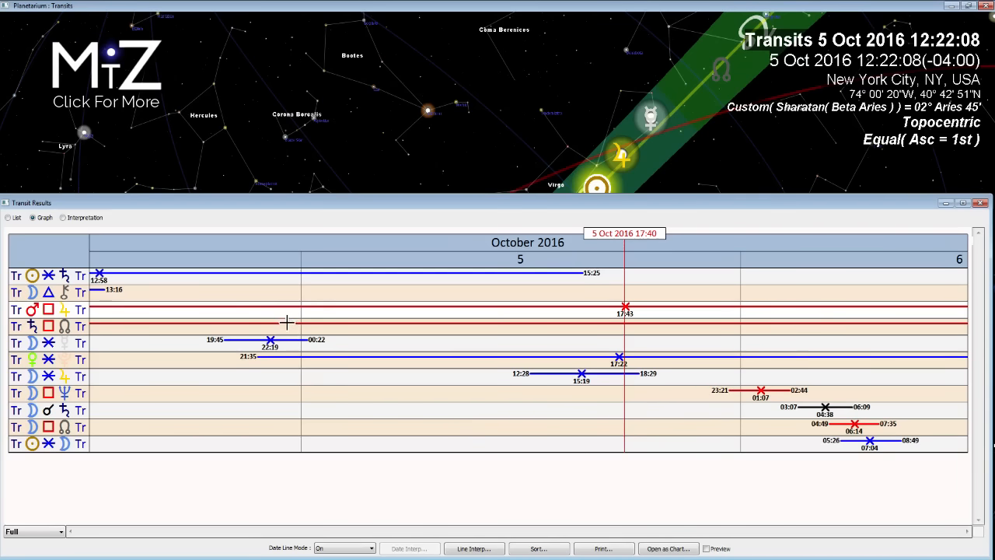
mouse_move(132, 344)
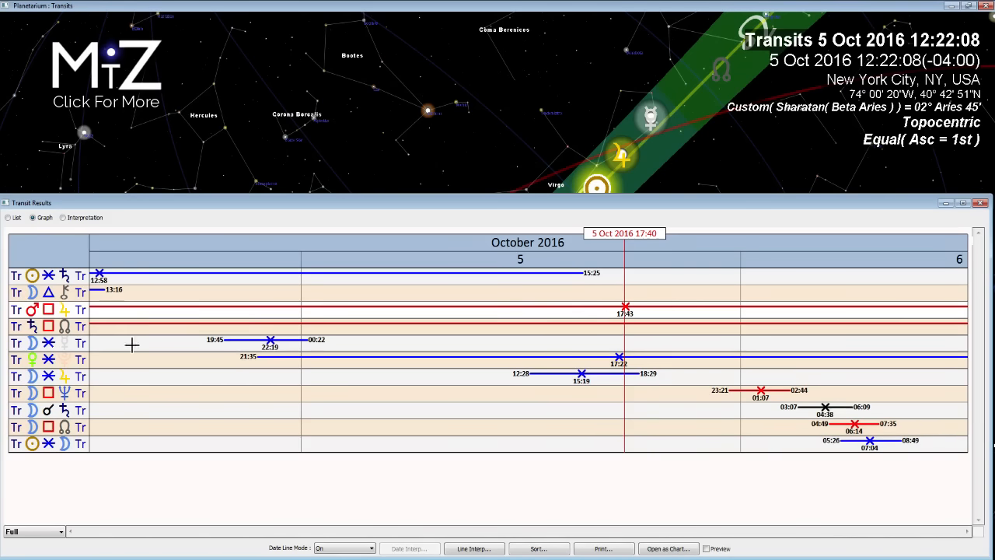
mouse_move(946, 204)
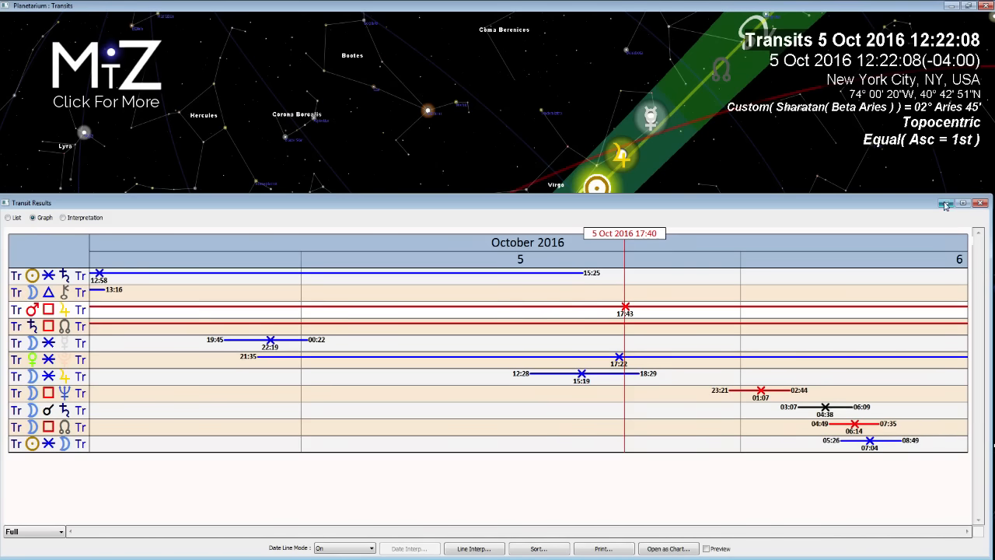
left_click(945, 203)
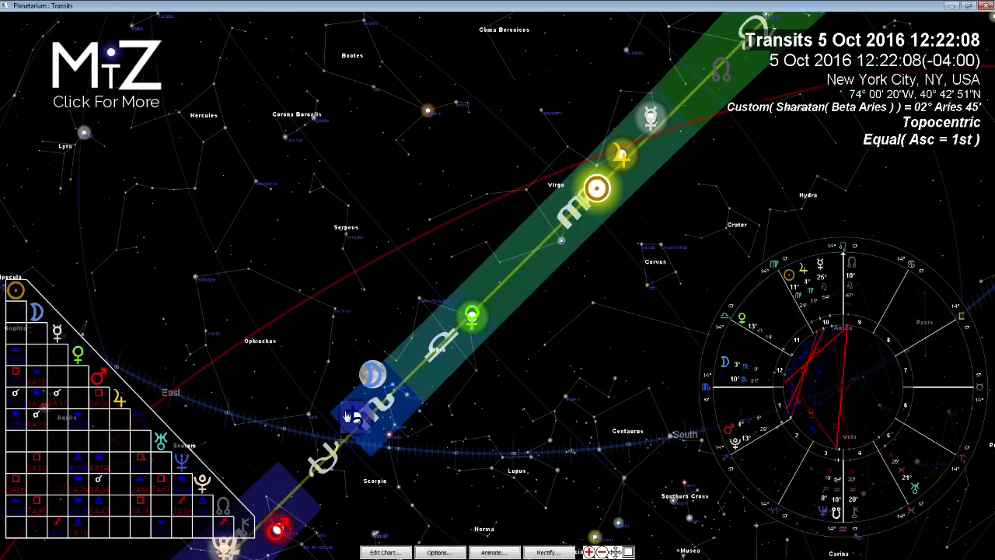
mouse_move(606, 119)
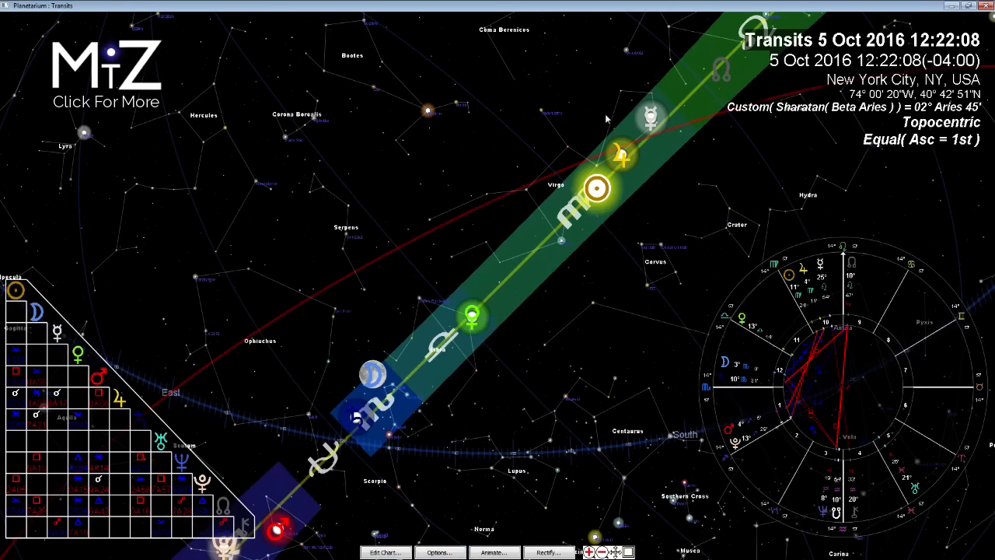